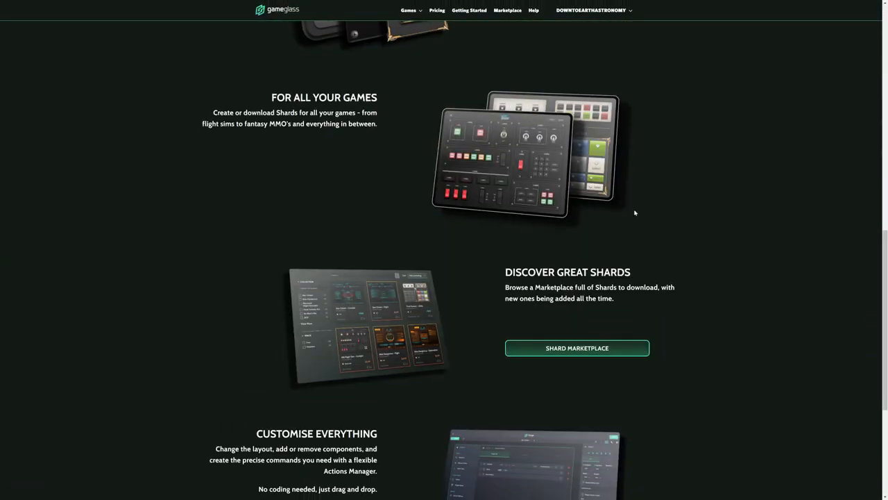
# Open the Shard Marketplace from the homepage, listing the 15 Elite: Dangerous shards.
pyautogui.click(577, 348)
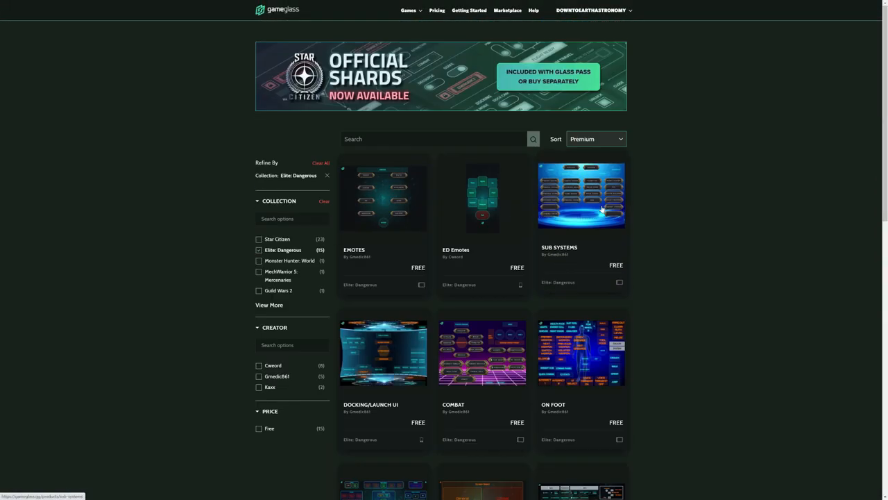